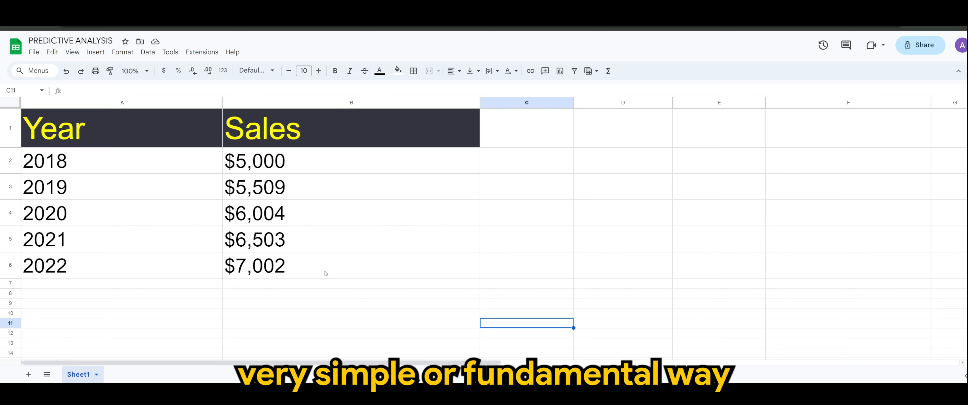
mouse_move(327, 274)
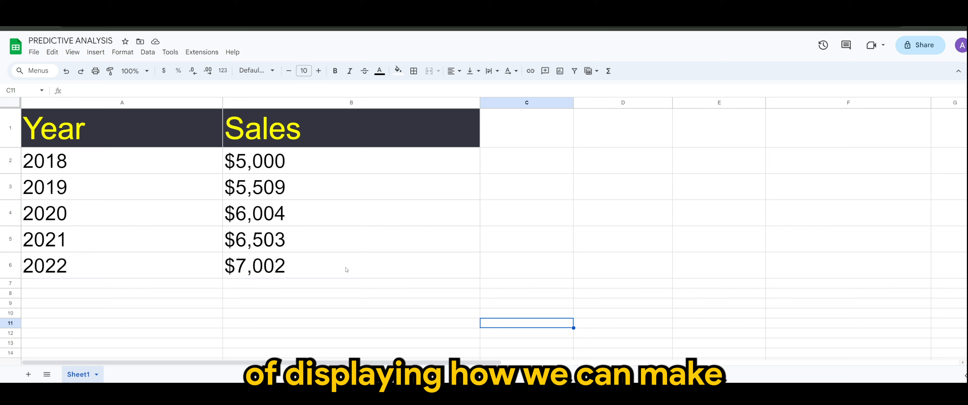
mouse_move(355, 262)
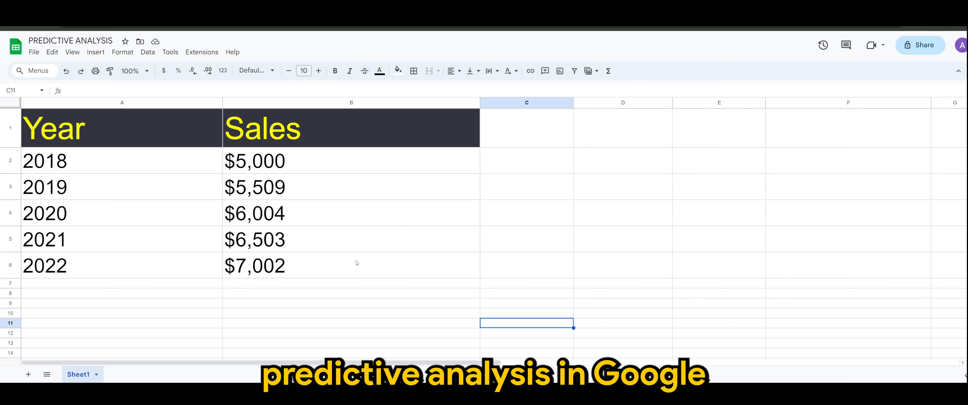
mouse_move(358, 269)
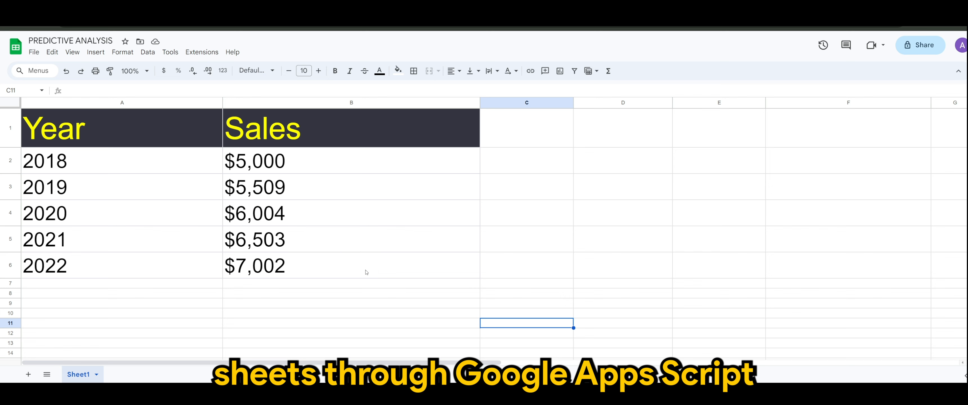
mouse_move(332, 296)
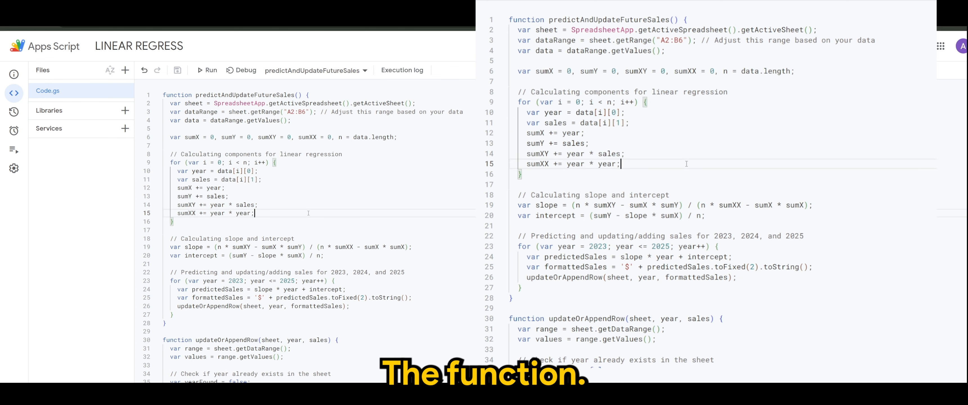
Step: Scroll through Code.gs to review predictAndUpdateFutureSales and the updateOrAppendRow helper
scroll("down", 3)
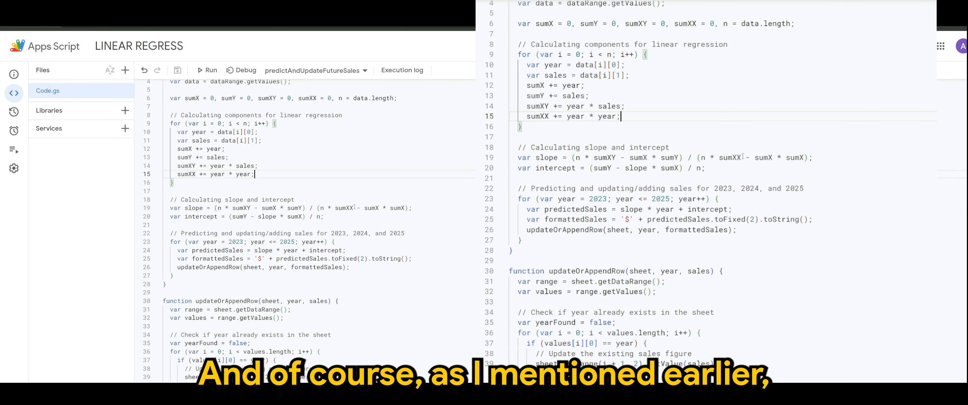
mouse_move(907, 194)
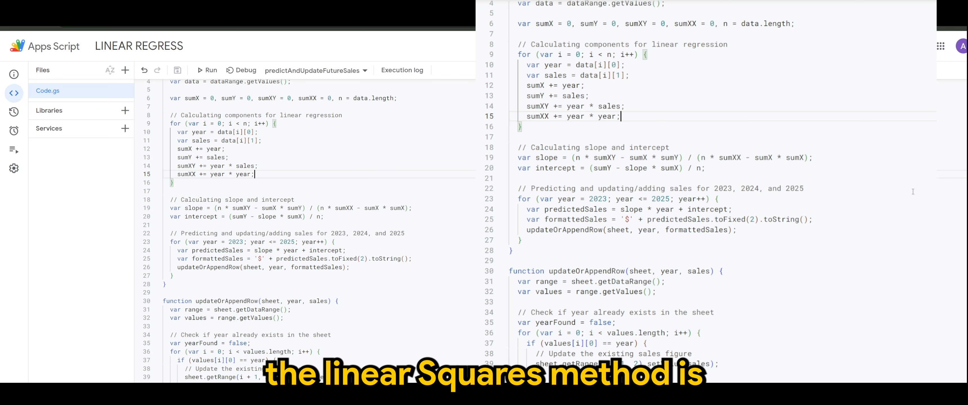
mouse_move(925, 197)
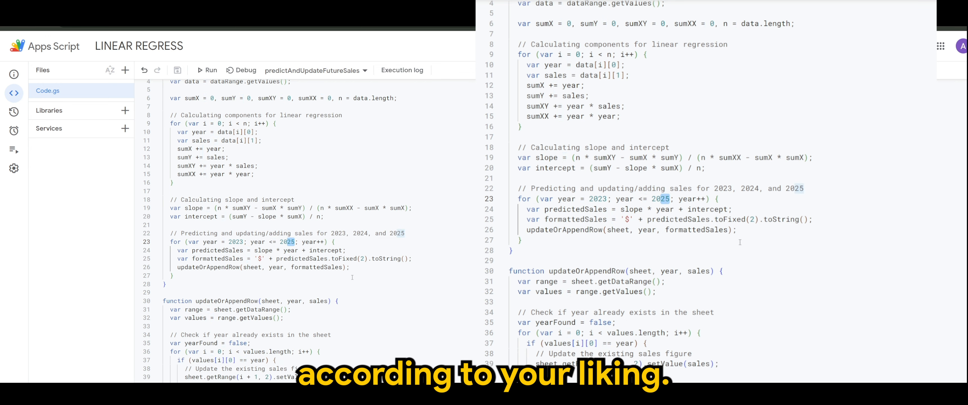
scroll("down", 3)
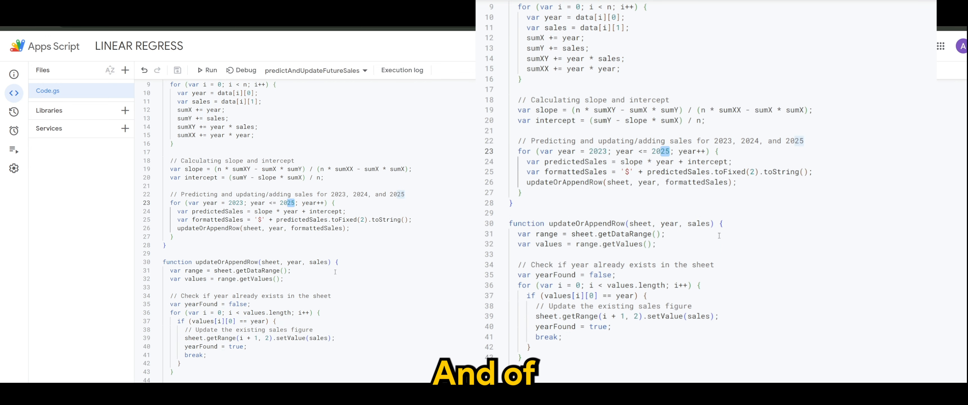
scroll("down", 3)
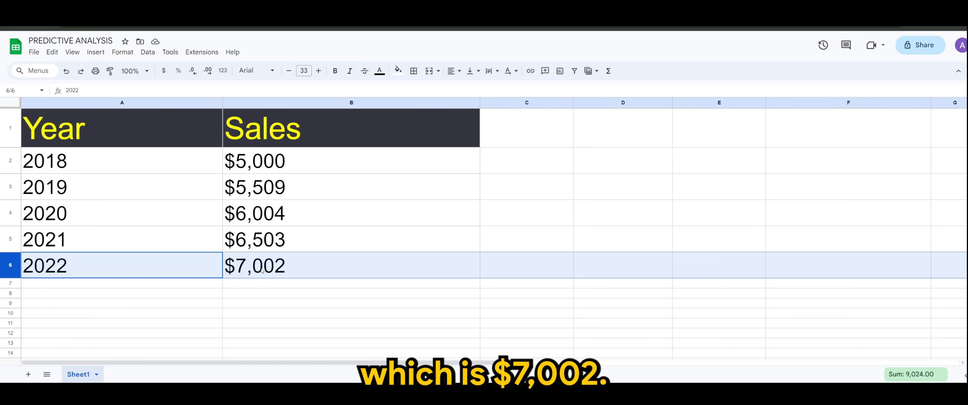
Step: Deselect the 2022 year cell so the new 2023 row with $7,503.00 shows below it
left_click(207, 70)
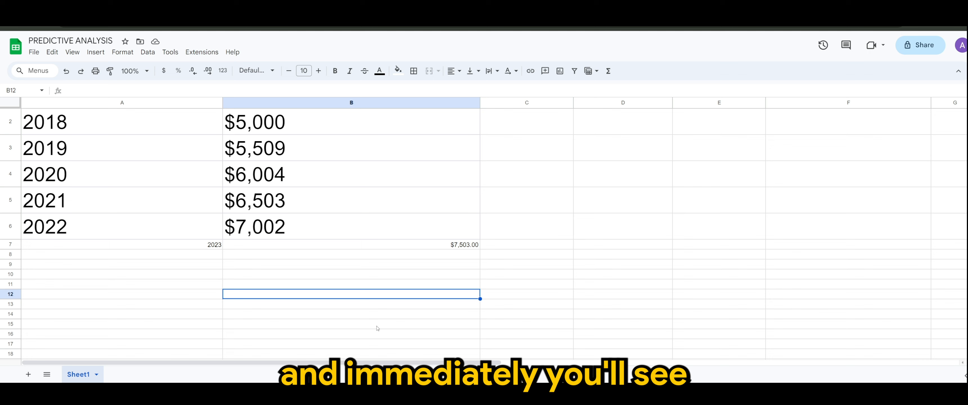
mouse_move(334, 305)
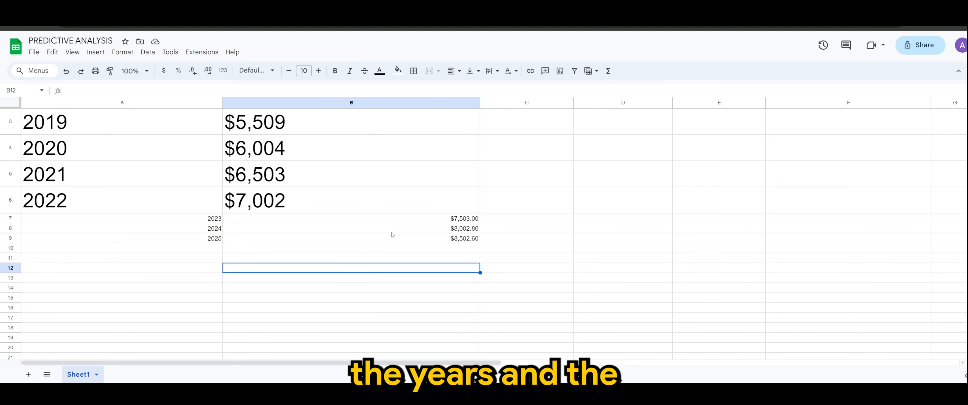
mouse_move(80, 221)
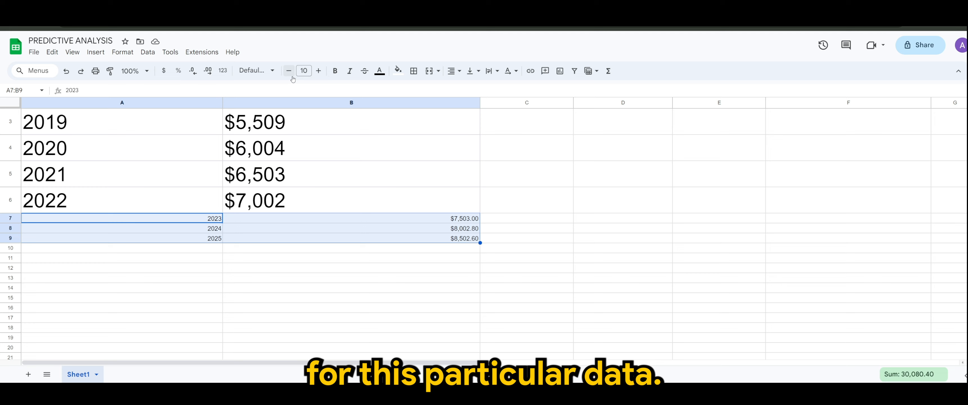
Step: Enlarge the 2023–2025 predicted rows' font twice and centre-align them with the existing rows
left_click(318, 70)
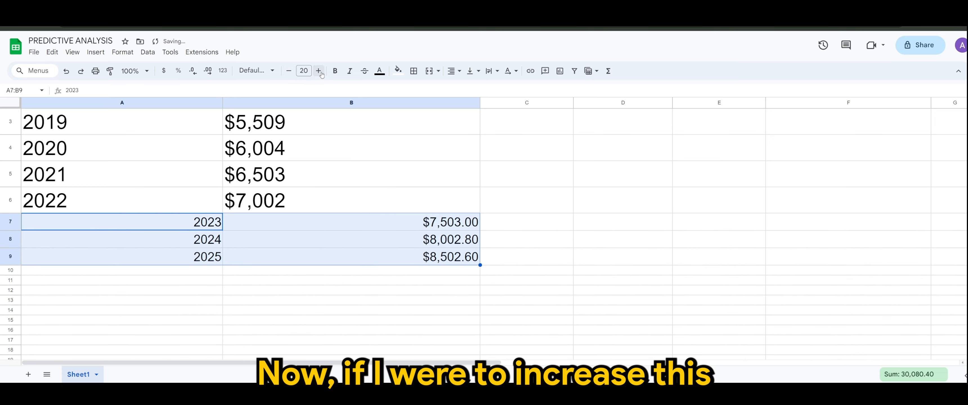
left_click(319, 70)
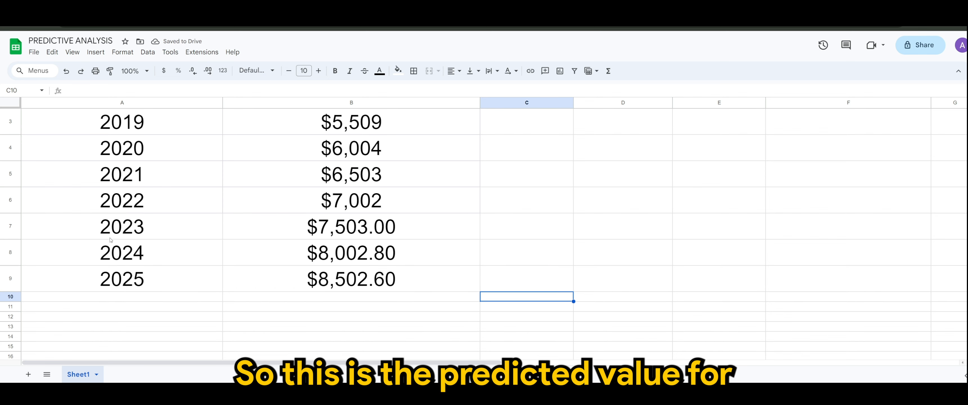
left_click(122, 279)
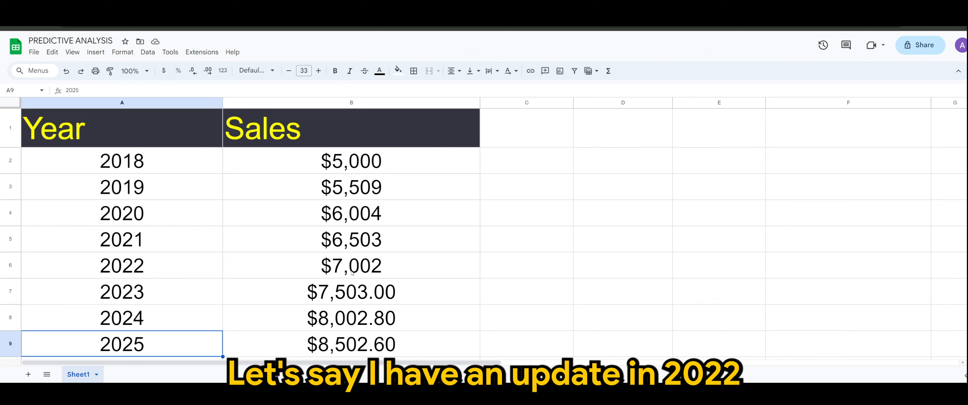
Step: Enter 17002 as 2022 sales, then highlight the 2018–2021 sales figures after the forecasts recalculate
type("7002")
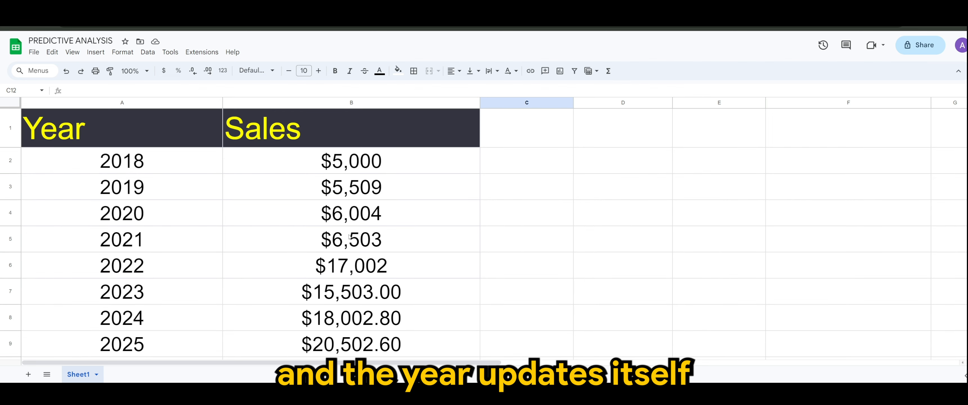
mouse_move(410, 235)
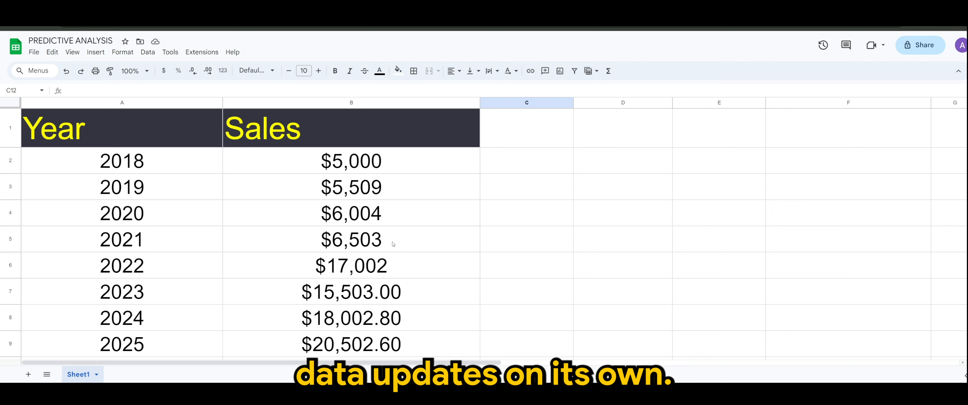
left_click_drag(351, 161, 351, 240)
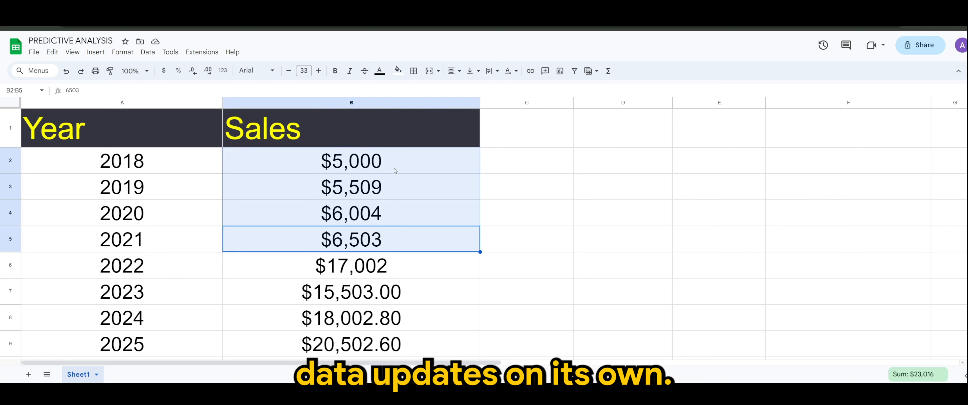